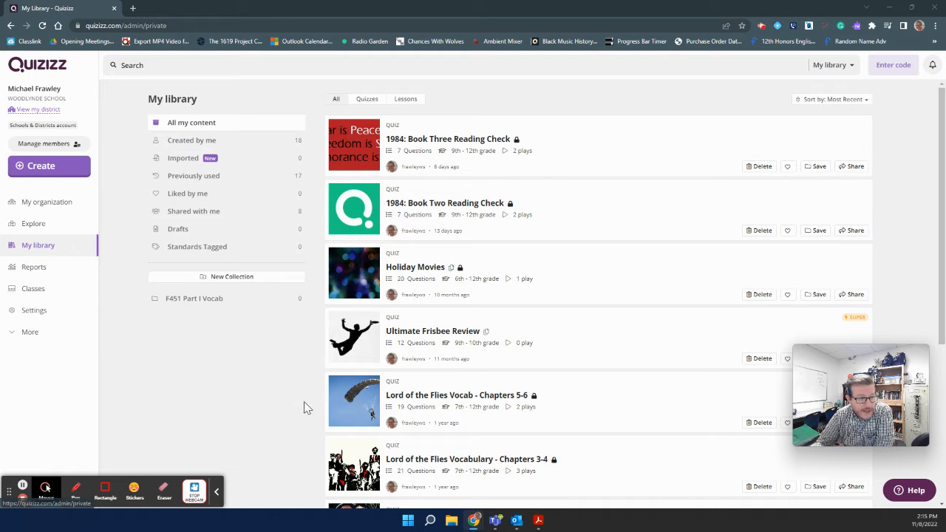
pyautogui.moveTo(552, 146)
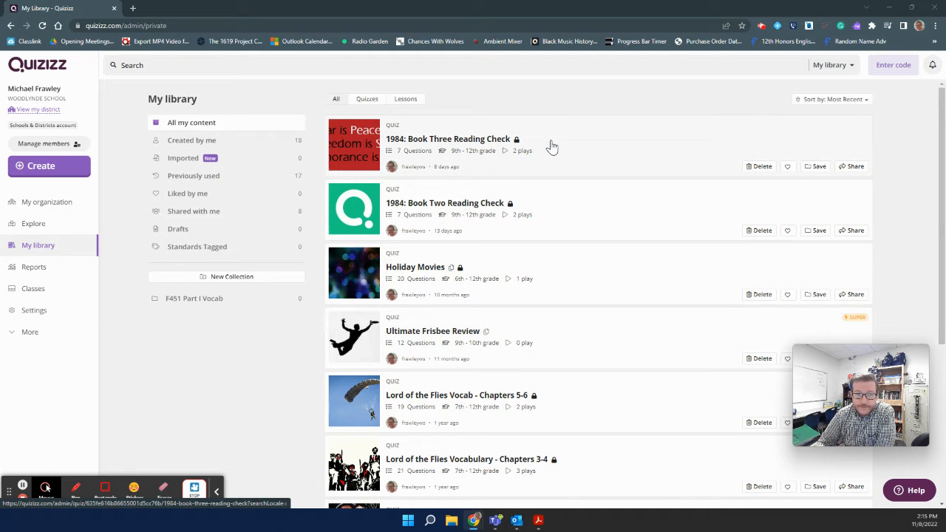
# Select the 1984: Book Three Reading Check quiz and reveal its live-session start options.
pyautogui.click(446, 139)
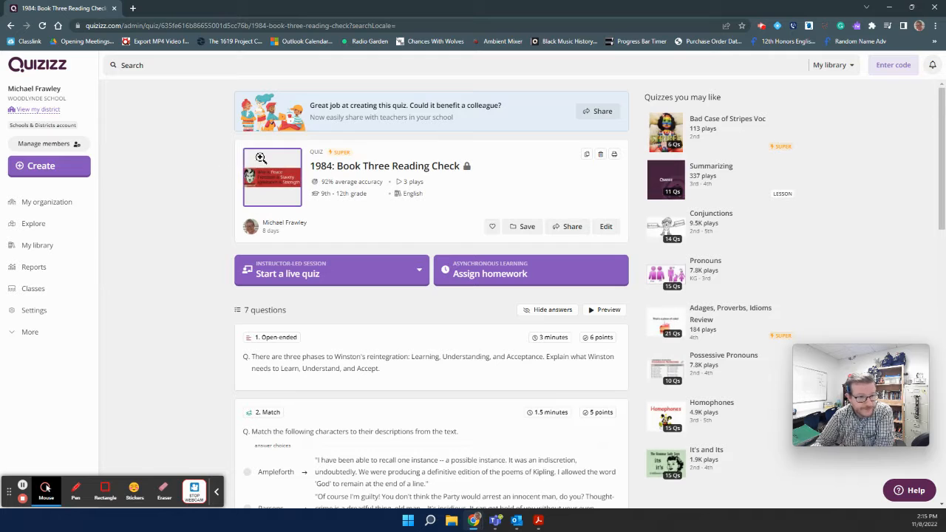
pyautogui.moveTo(594, 346)
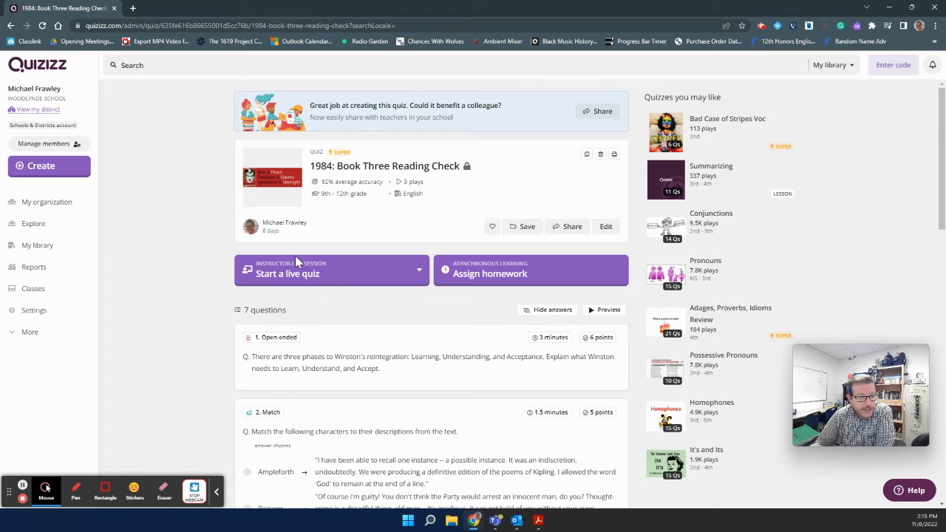
pyautogui.click(420, 269)
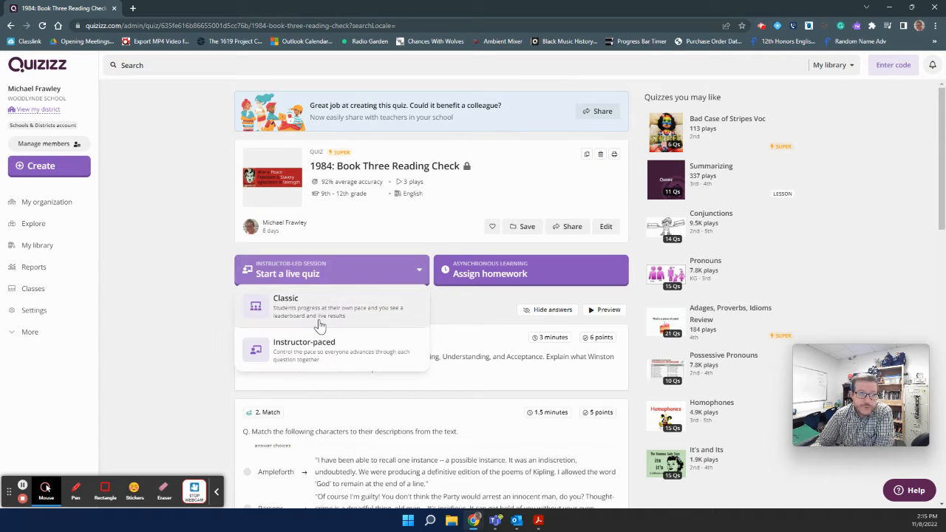
# Choose Classic, pick Test mode with Focus mode on, and review the advanced settings.
pyautogui.click(285, 306)
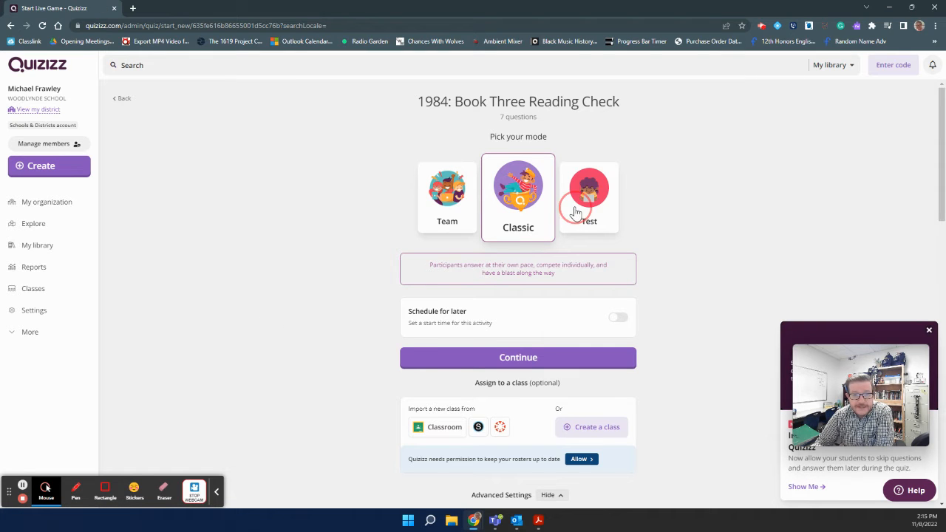
pyautogui.click(588, 192)
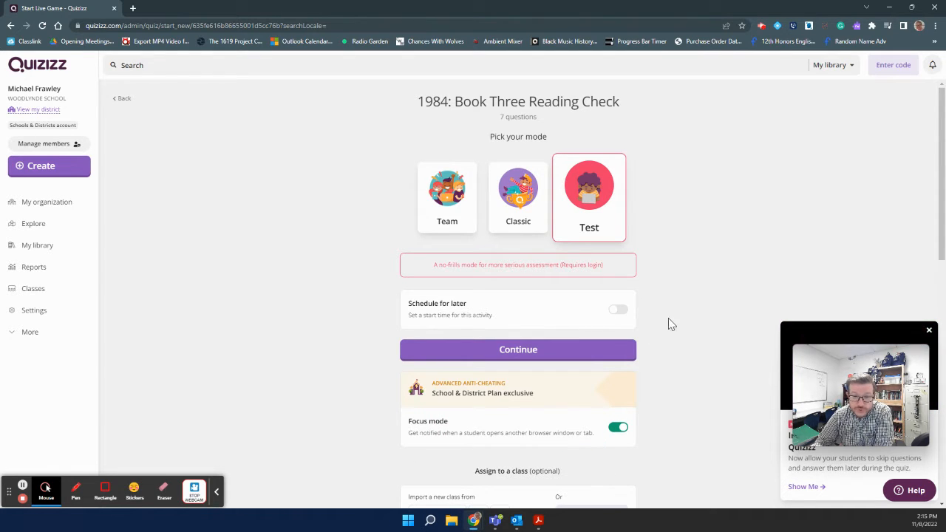
pyautogui.moveTo(695, 269)
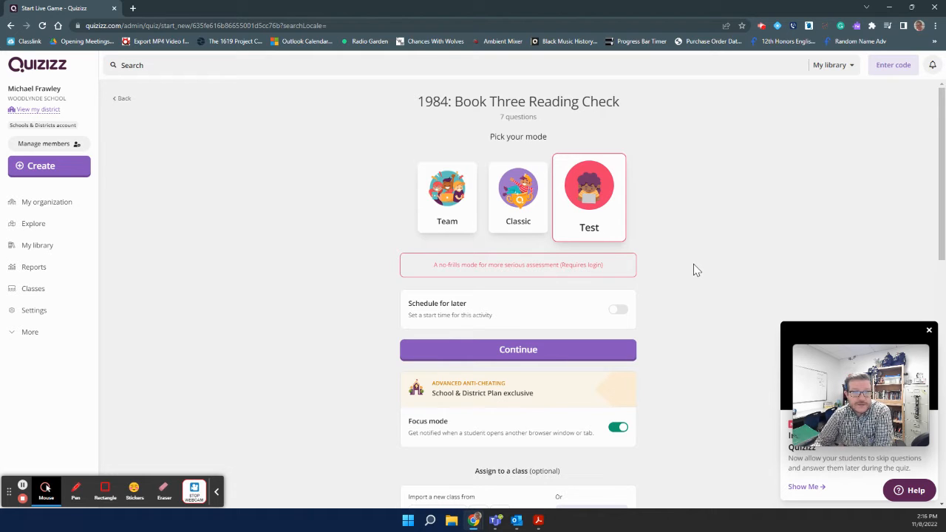
pyautogui.scroll(-3)
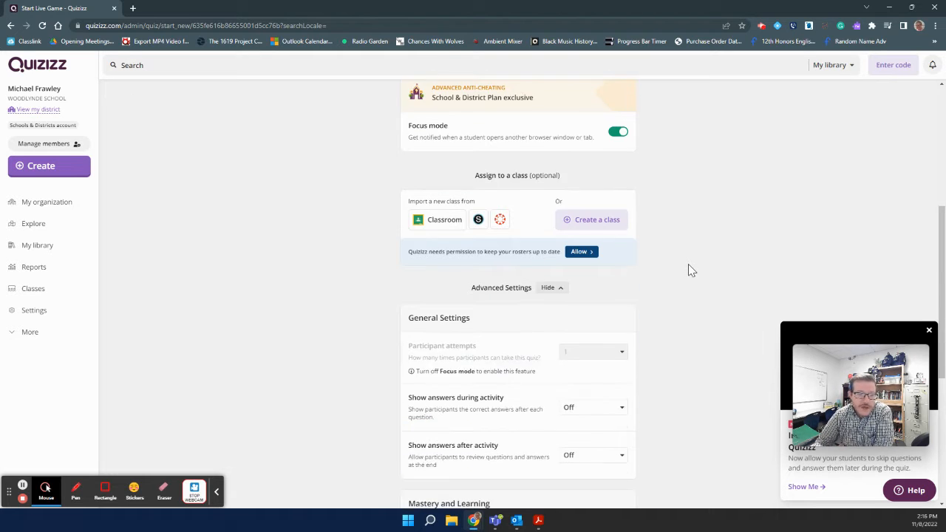
pyautogui.scroll(-3)
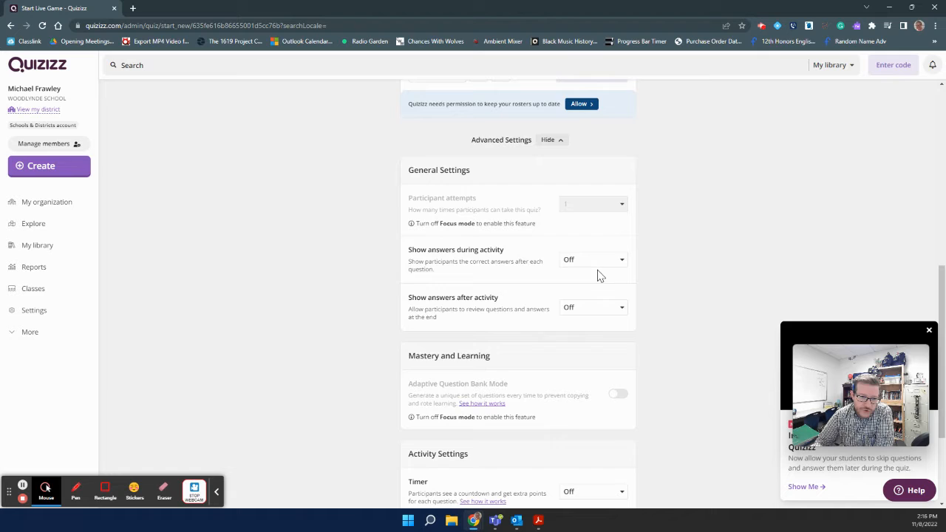
pyautogui.scroll(-3)
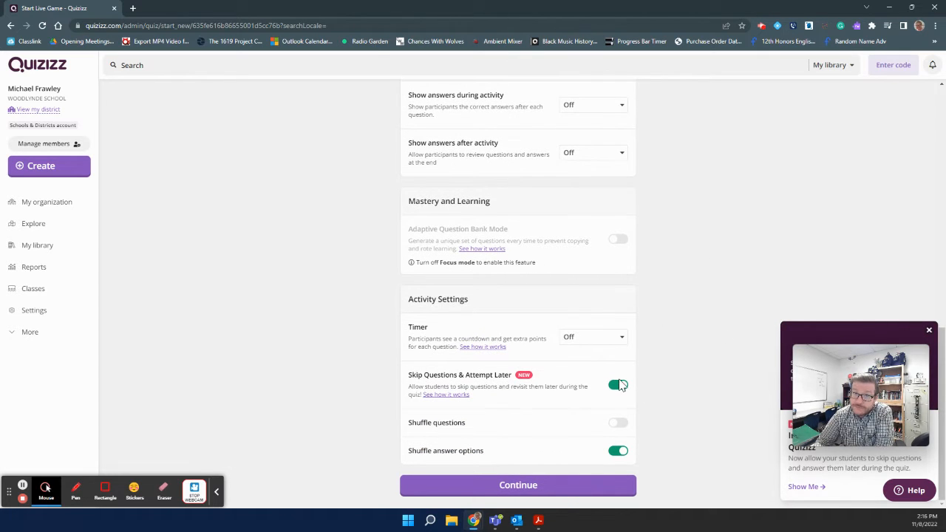
pyautogui.moveTo(629, 387)
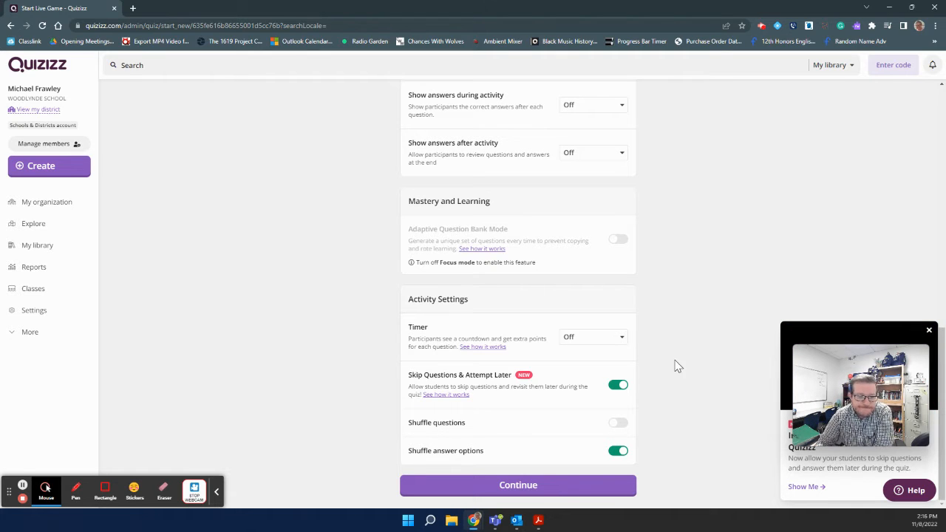
pyautogui.moveTo(639, 458)
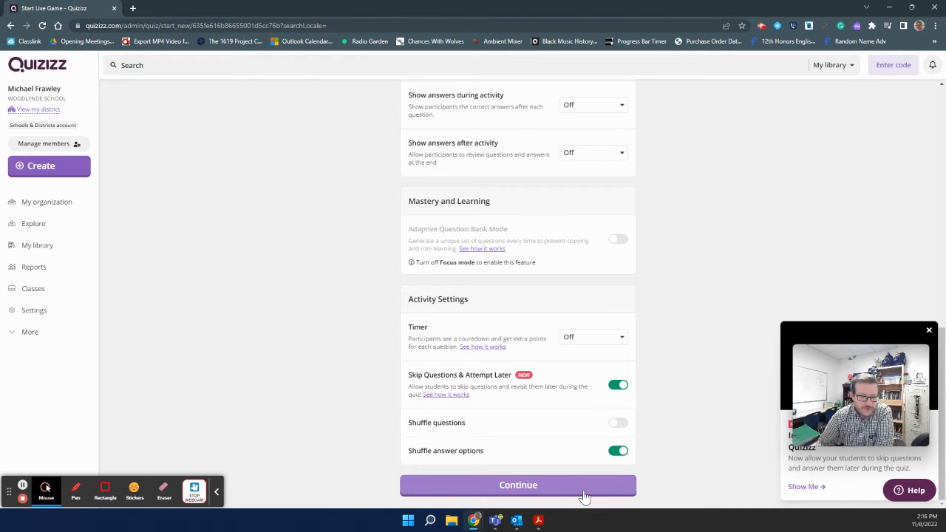
# Continue to the joining screen (code 186 095) and start the test for the one joined student.
pyautogui.click(517, 484)
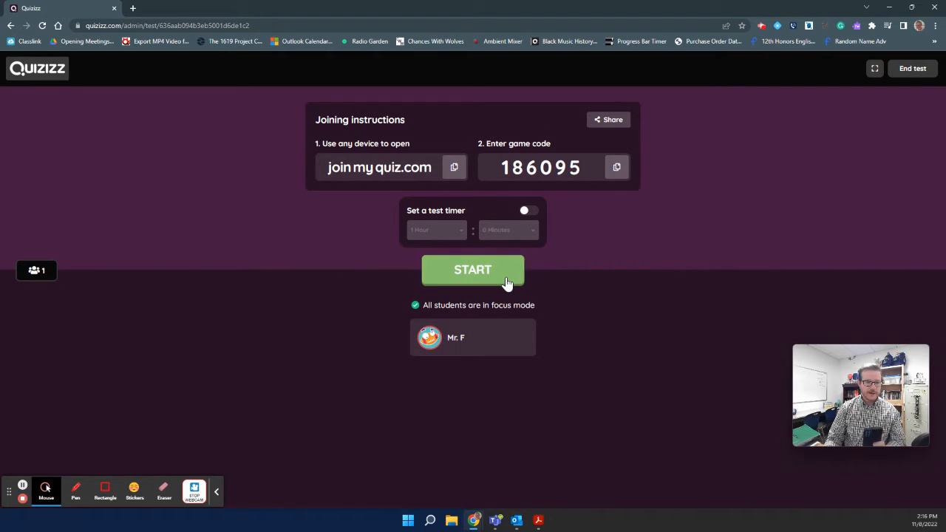
pyautogui.click(473, 269)
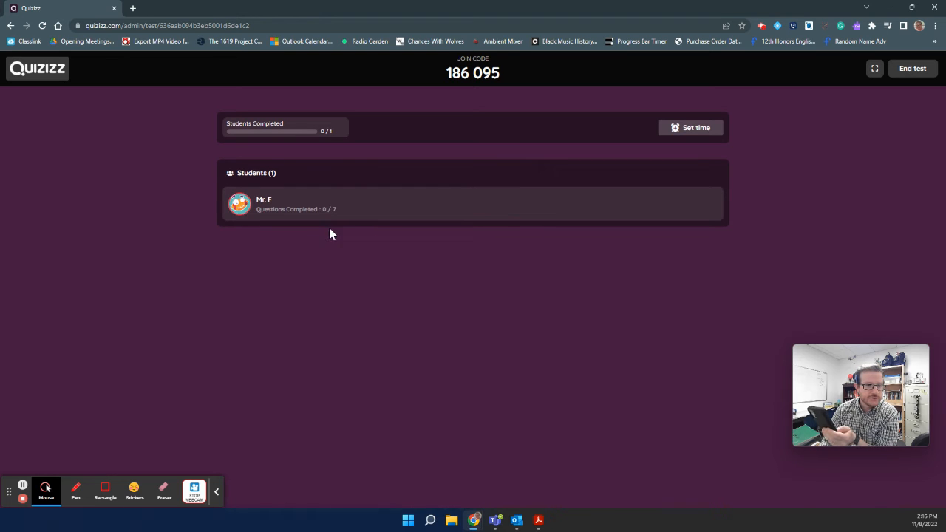
pyautogui.moveTo(348, 262)
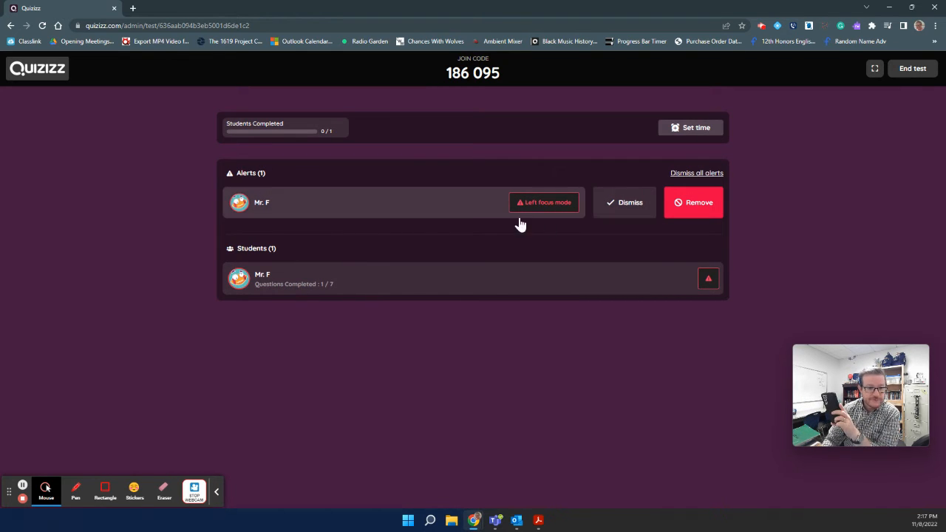
pyautogui.moveTo(286, 183)
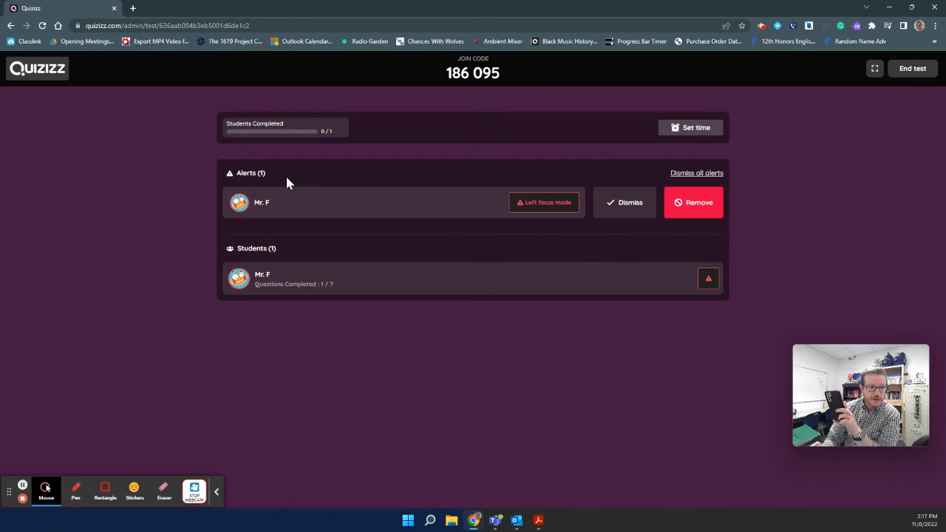
pyautogui.moveTo(263, 221)
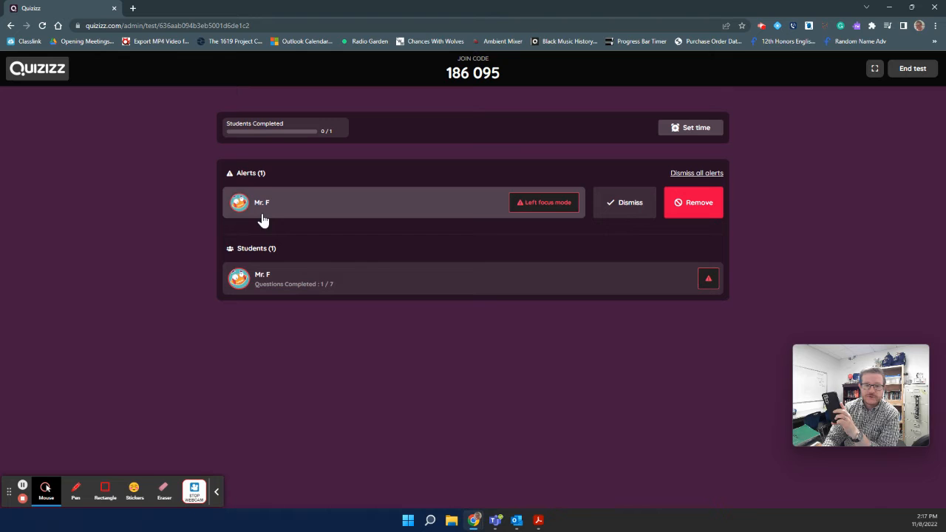
pyautogui.moveTo(628, 247)
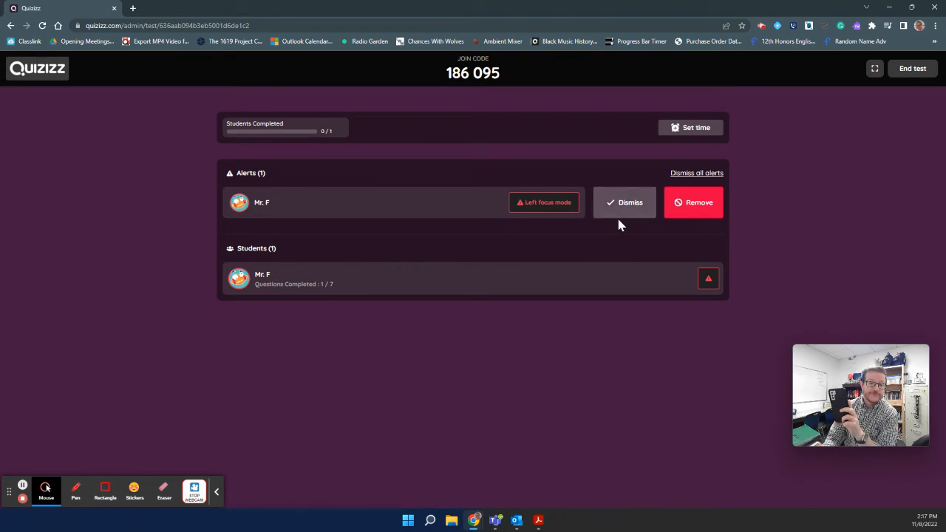
pyautogui.moveTo(610, 234)
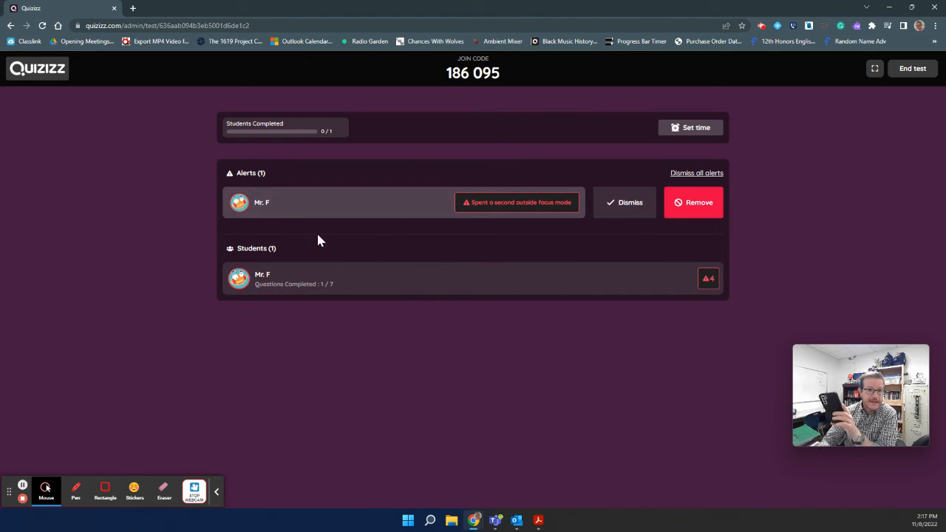
pyautogui.moveTo(624, 207)
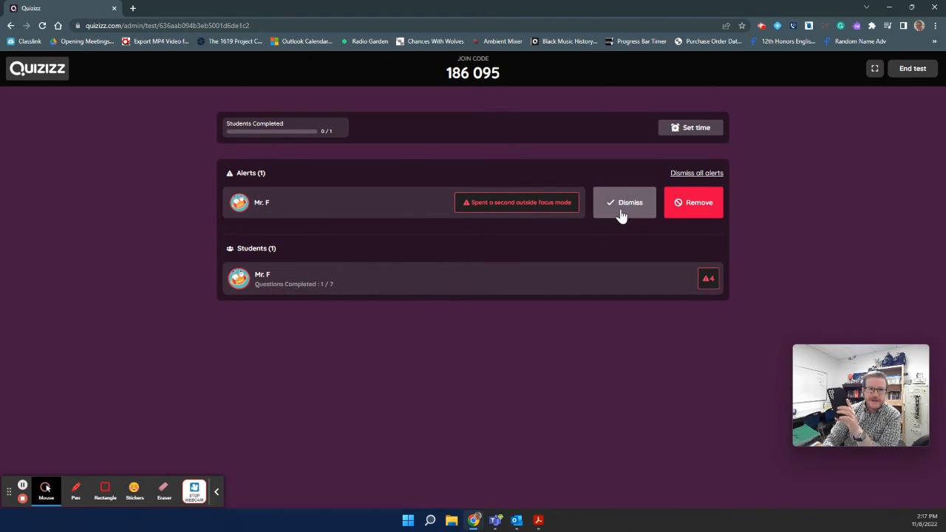
# Dismiss the student's out-of-focus-mode alert from the live test's Alerts section.
pyautogui.click(624, 201)
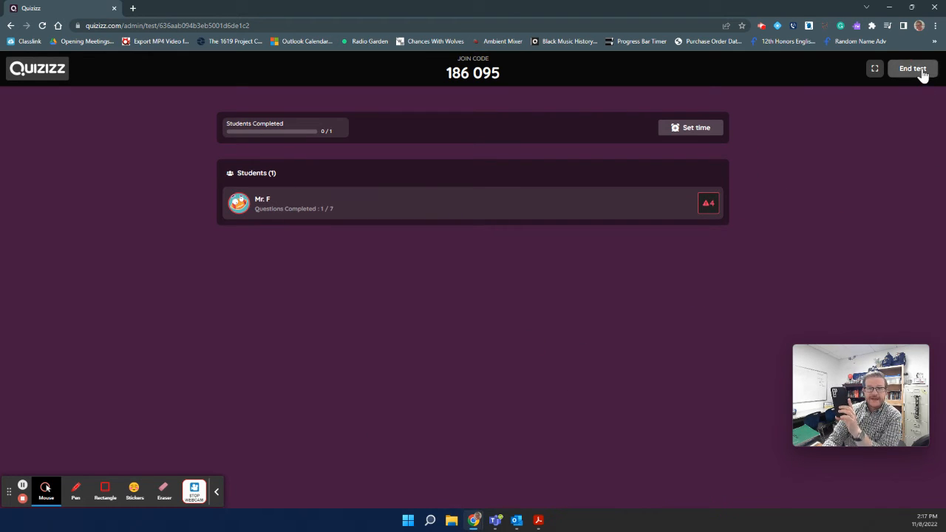
# End the live test and confirm ending it for everyone despite one unfinished player.
pyautogui.click(913, 68)
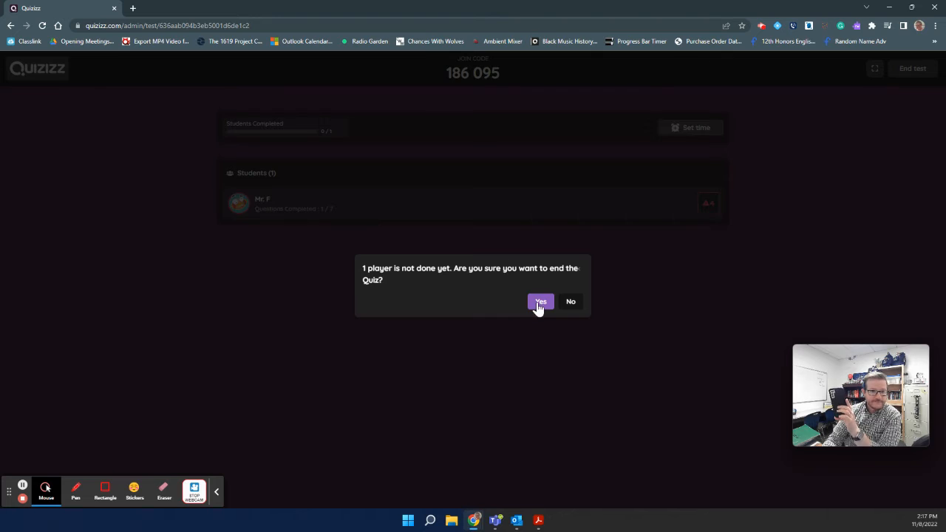
pyautogui.click(541, 301)
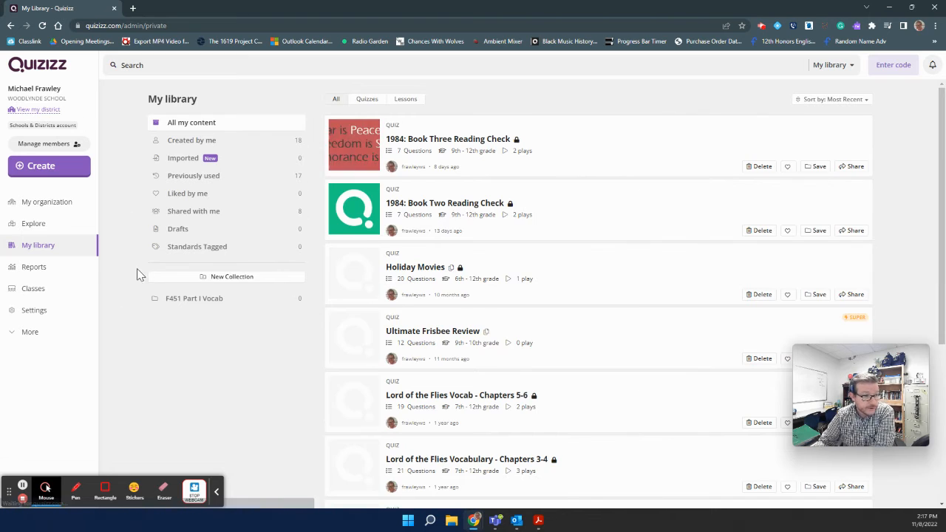
# Go to Reports and select the most recent 1984: Book Three Reading Check entry.
pyautogui.click(34, 266)
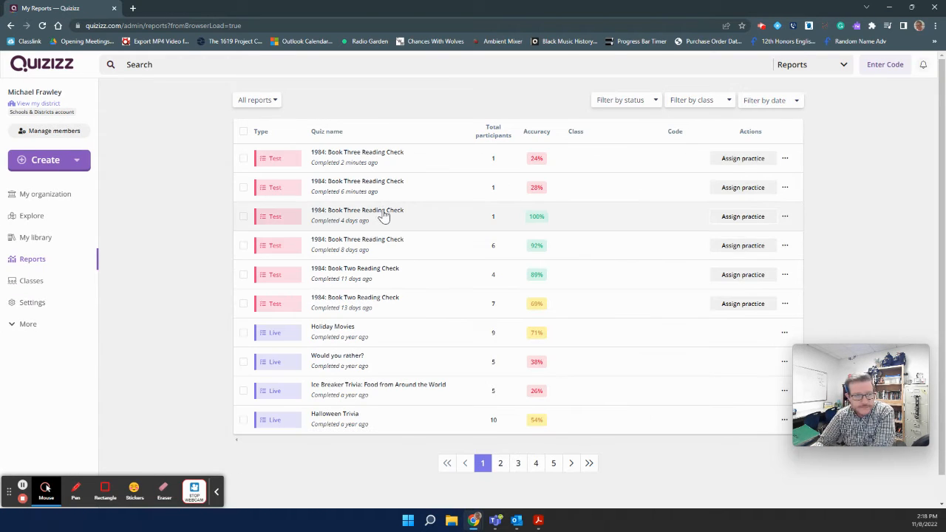
pyautogui.moveTo(420, 163)
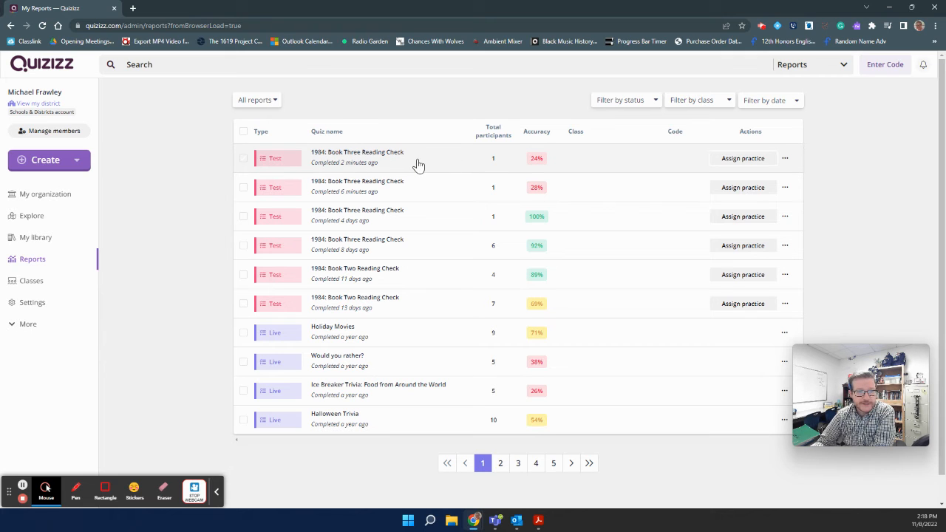
pyautogui.click(357, 156)
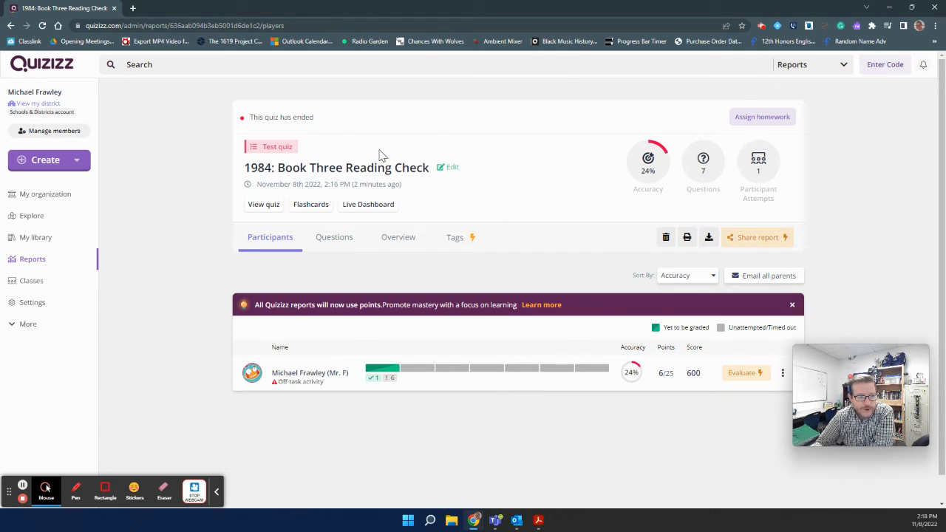
pyautogui.moveTo(328, 380)
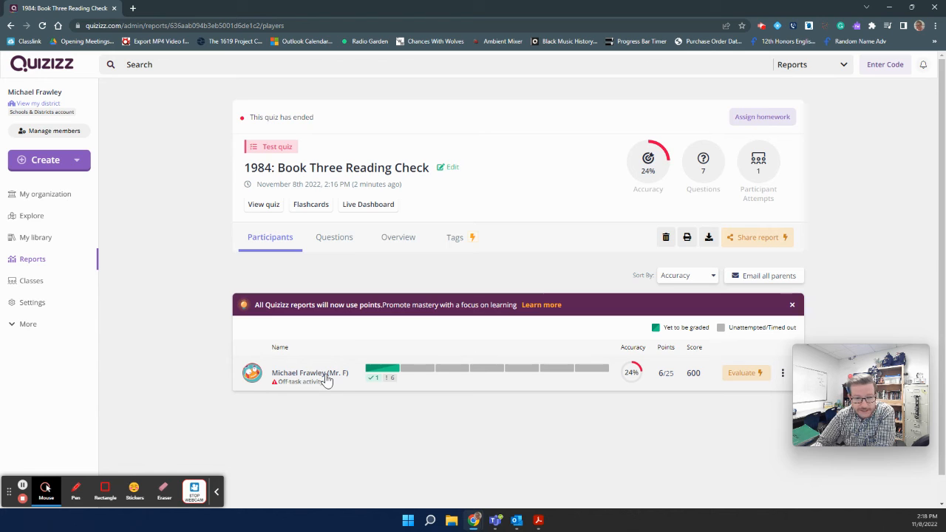
# Select the student in Participants to view their results with 24s and 1s out-of-screen alerts.
pyautogui.click(310, 372)
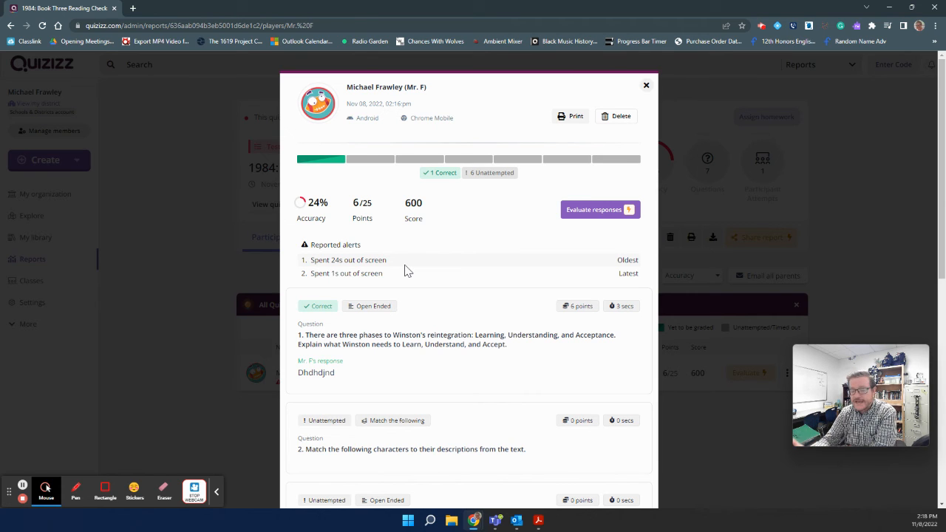
pyautogui.moveTo(417, 288)
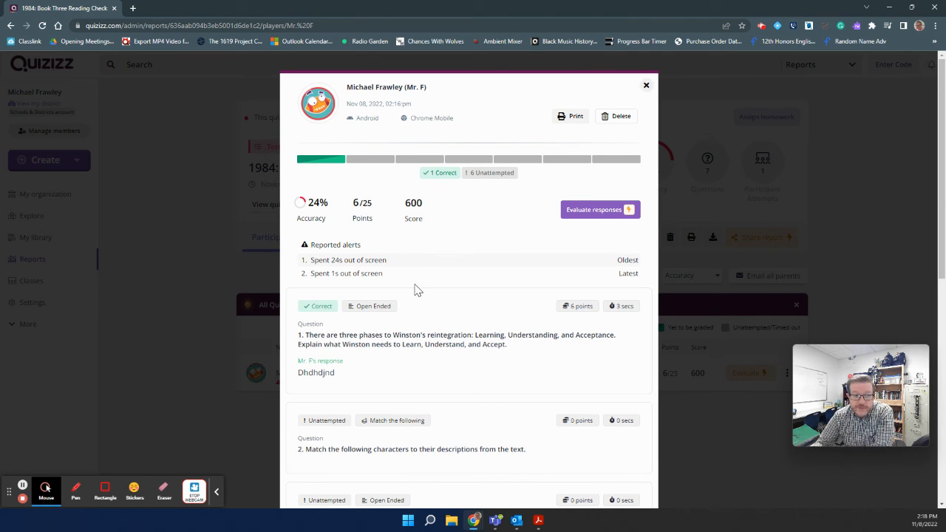
pyautogui.moveTo(415, 283)
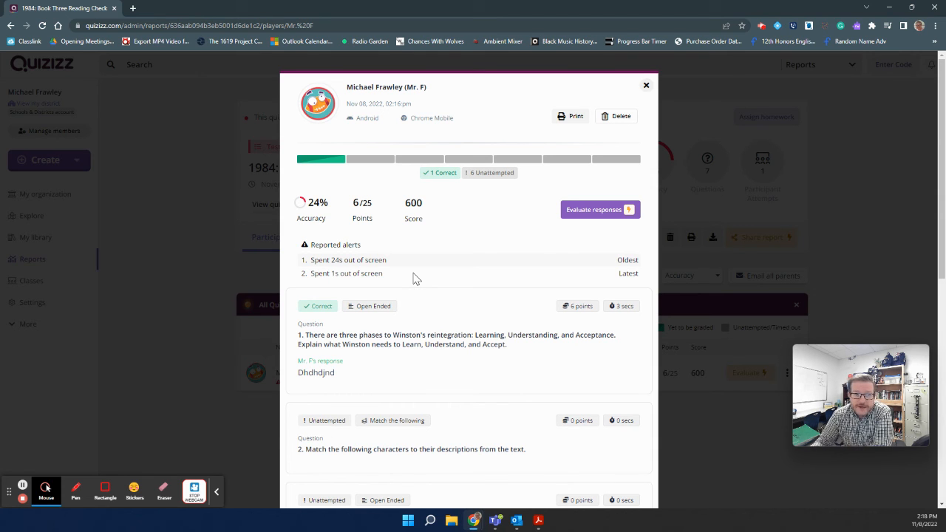
pyautogui.moveTo(417, 259)
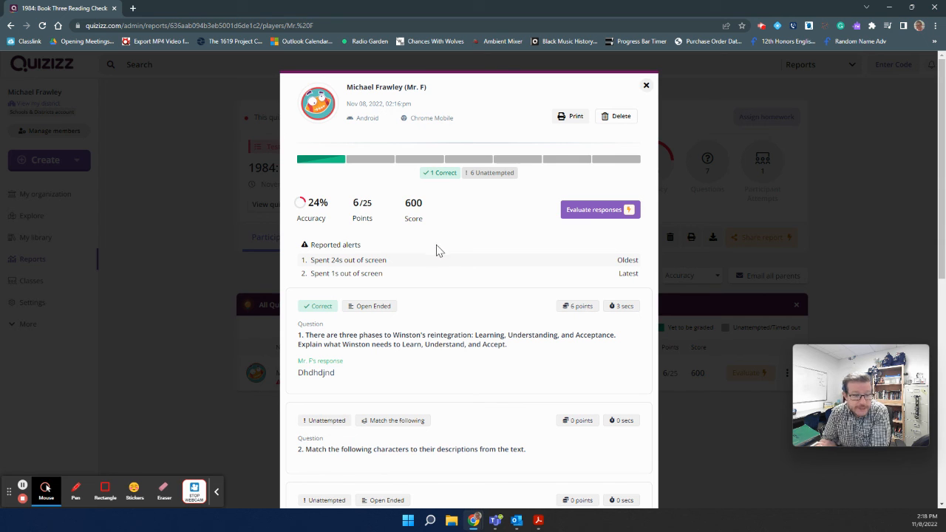
pyautogui.moveTo(435, 189)
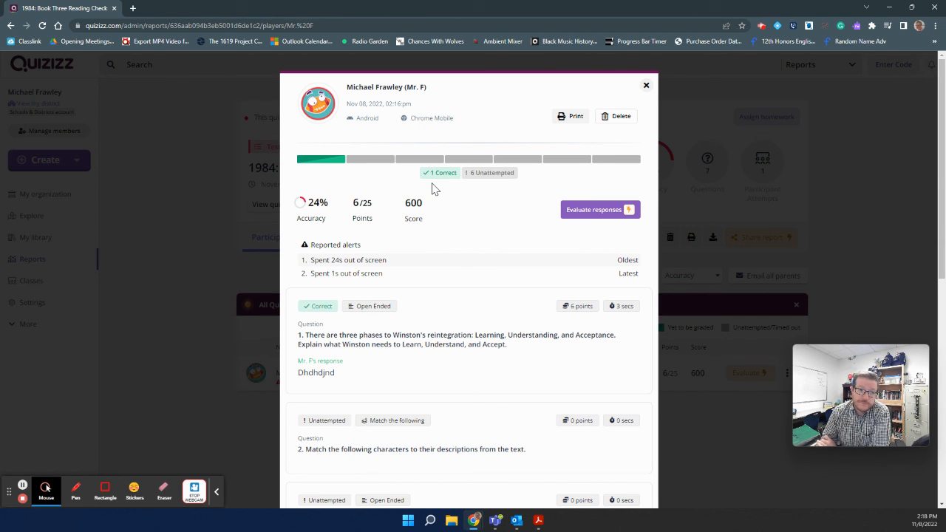
pyautogui.moveTo(425, 229)
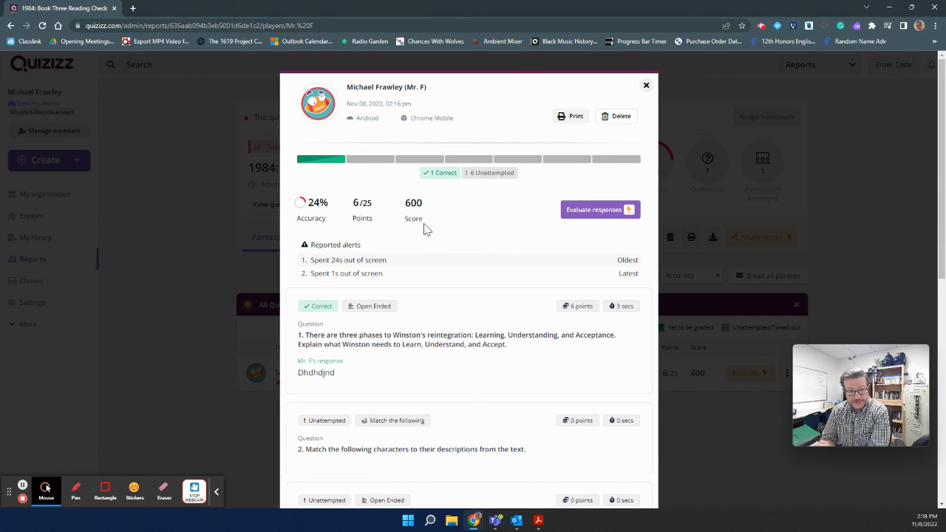
pyautogui.moveTo(474, 263)
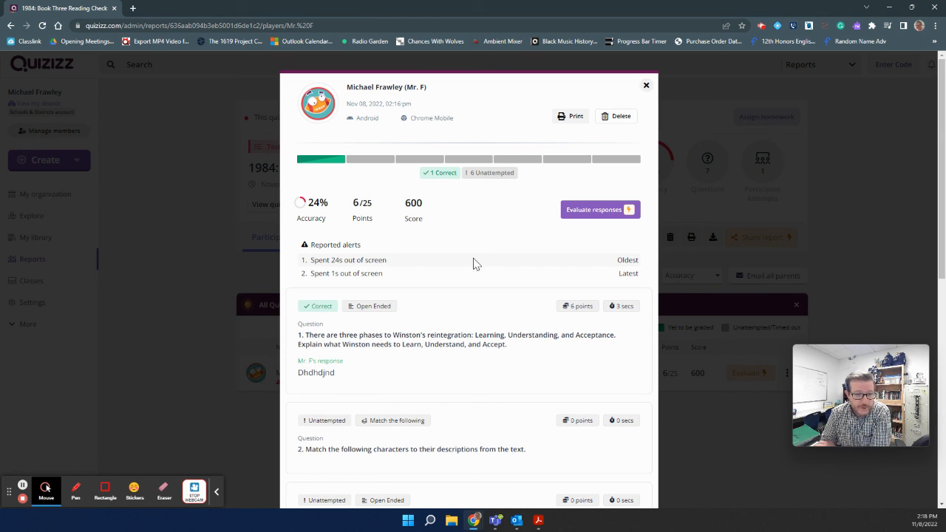